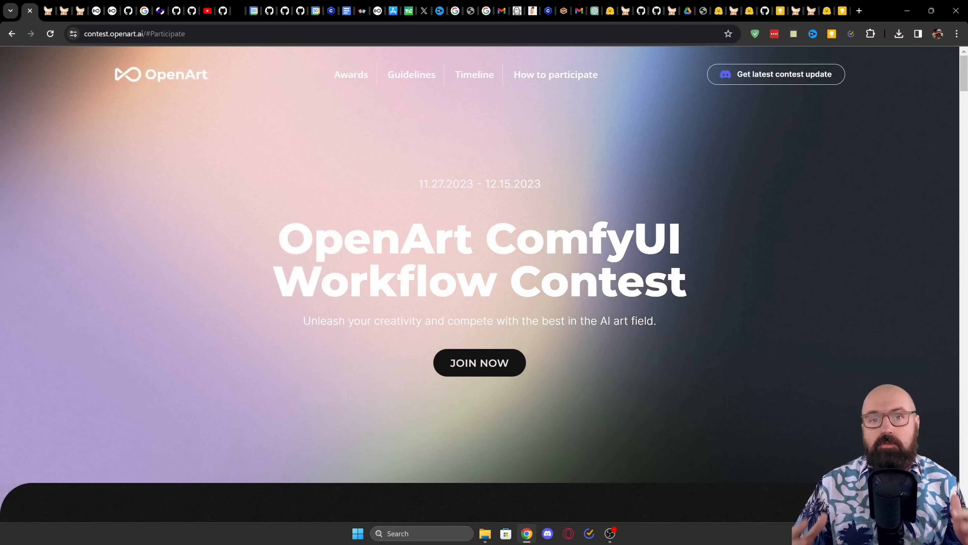
Show the sdxl-turbo repository's Files and versions list with the fp16 safetensors checkpoint
scroll(down, 3)
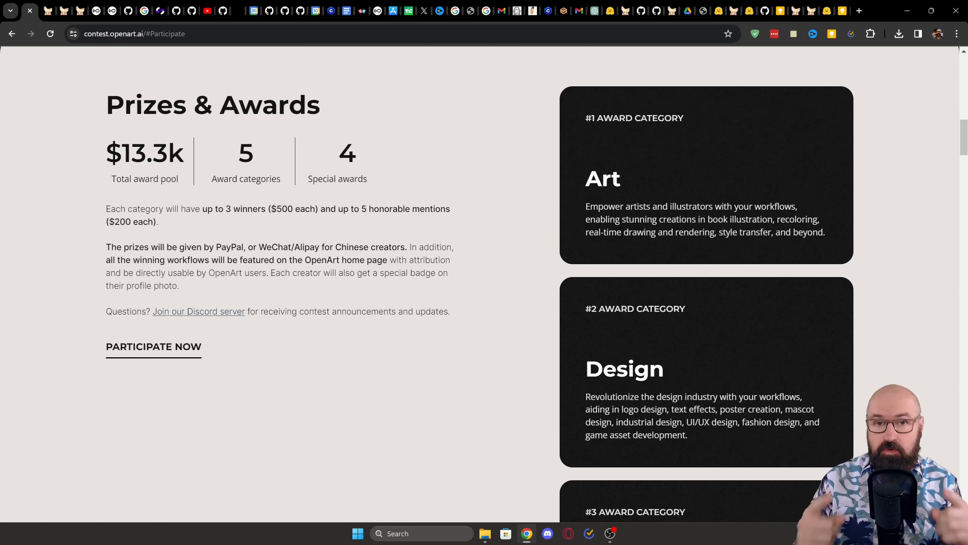
scroll(down, 3)
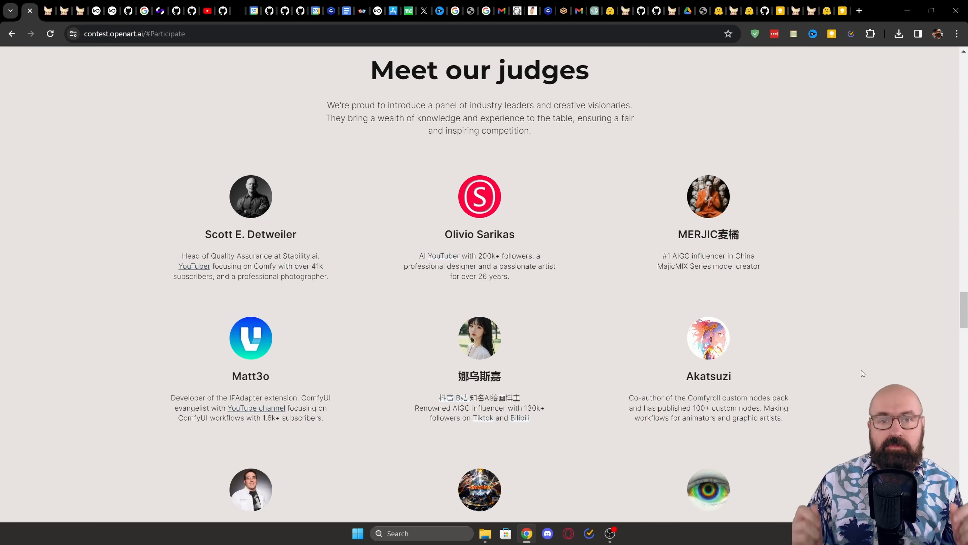
scroll(down, 3)
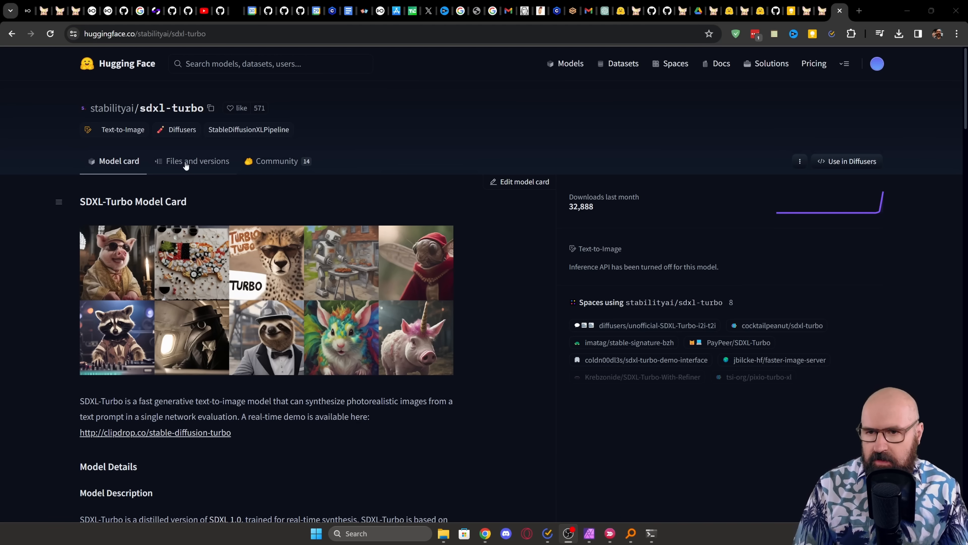
click(198, 161)
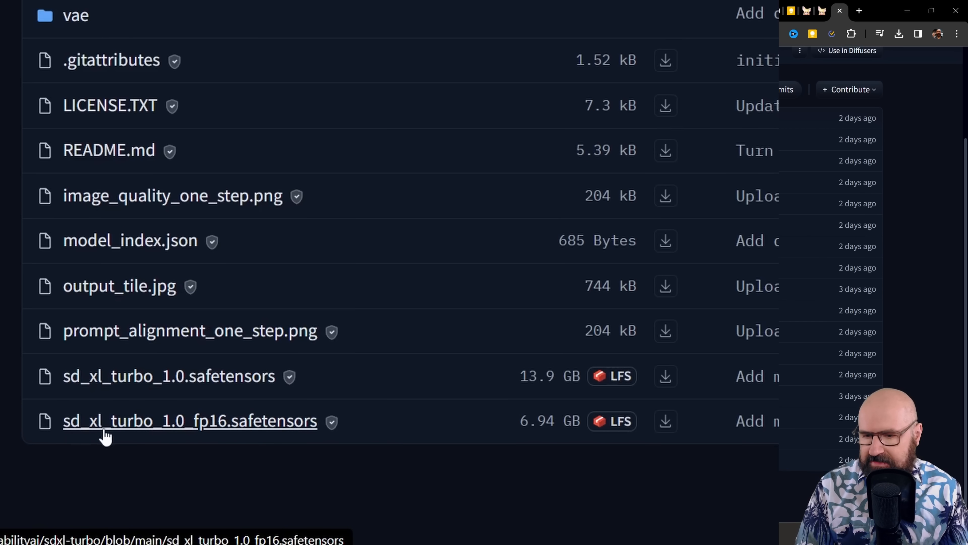
mouse_move(194, 432)
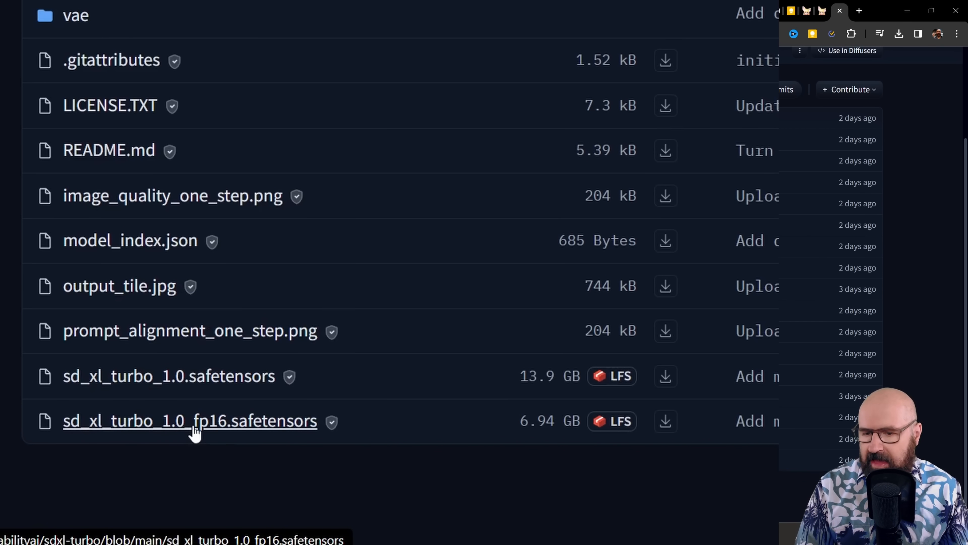
mouse_move(302, 435)
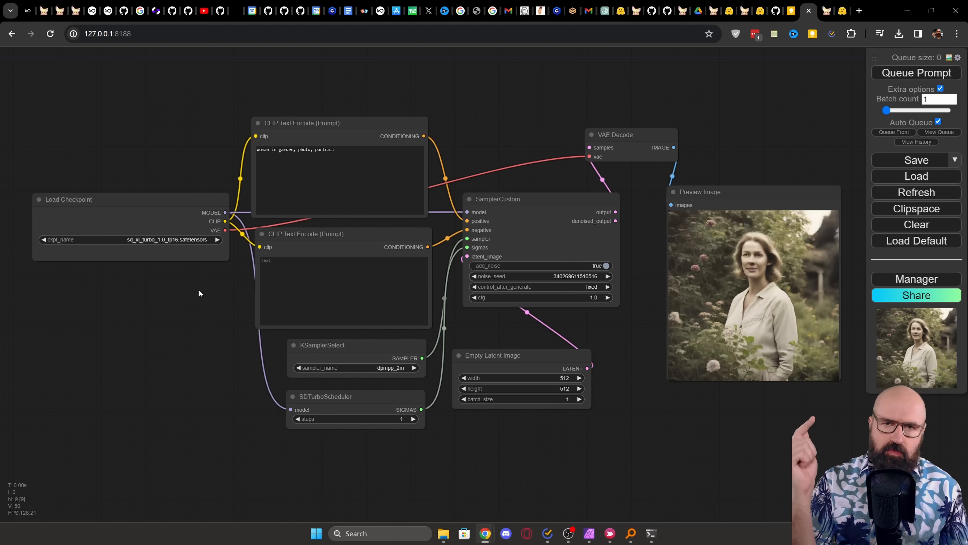
click(916, 73)
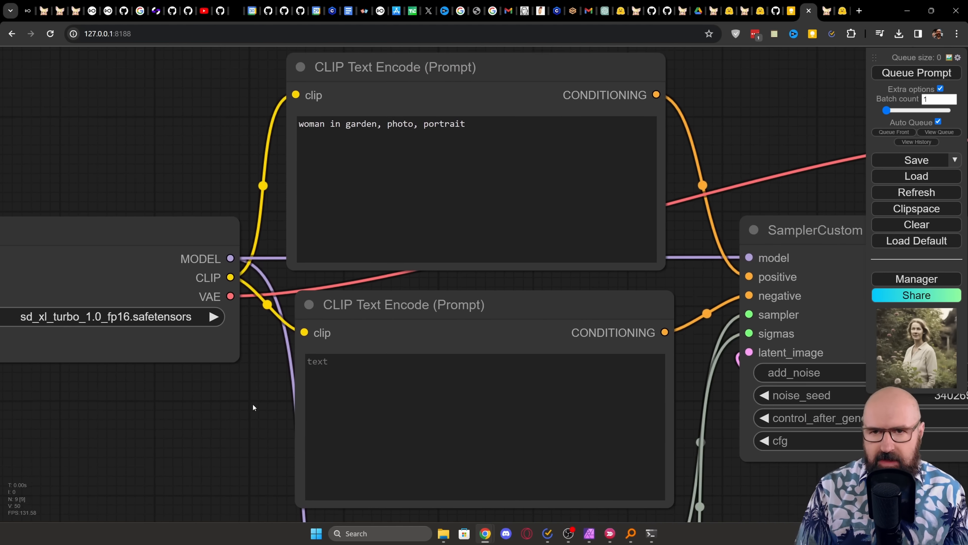
click(916, 72)
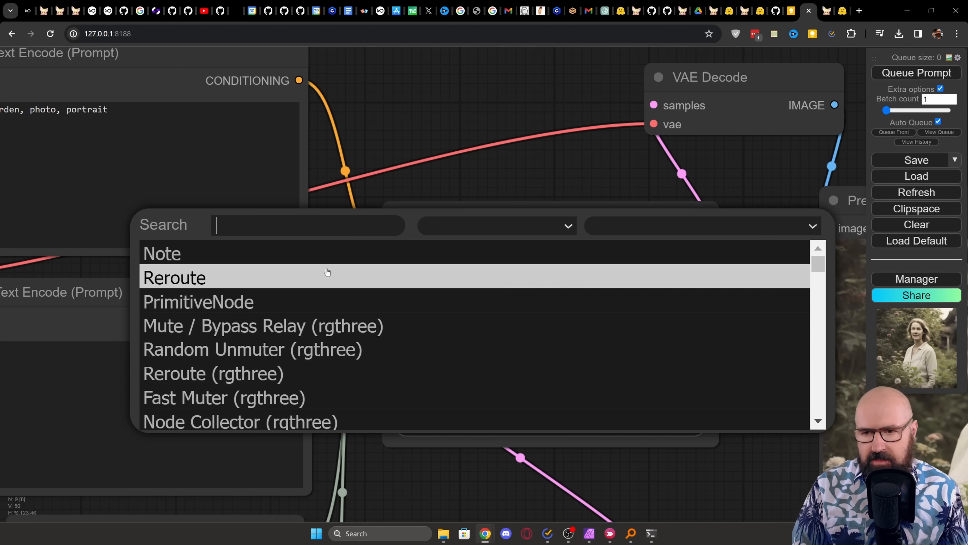
text(cust)
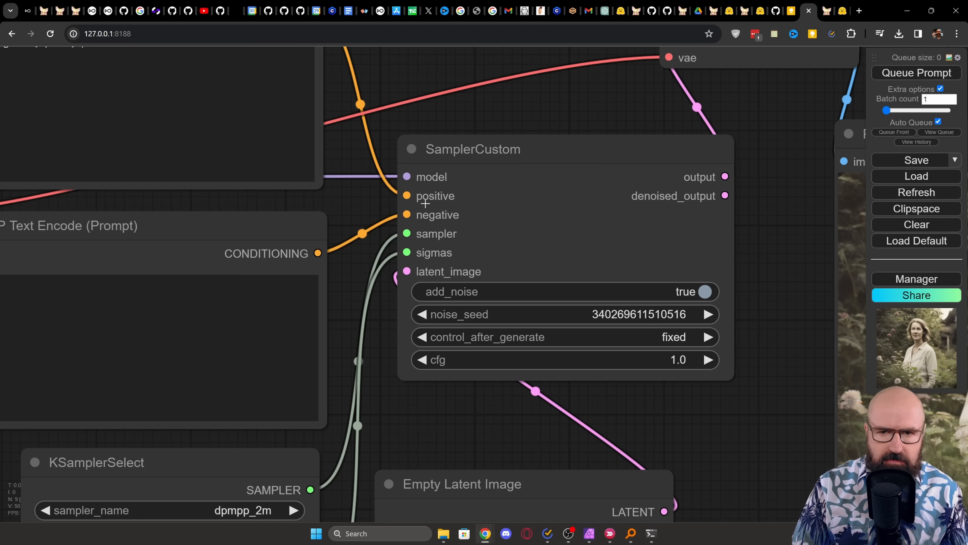
mouse_move(443, 221)
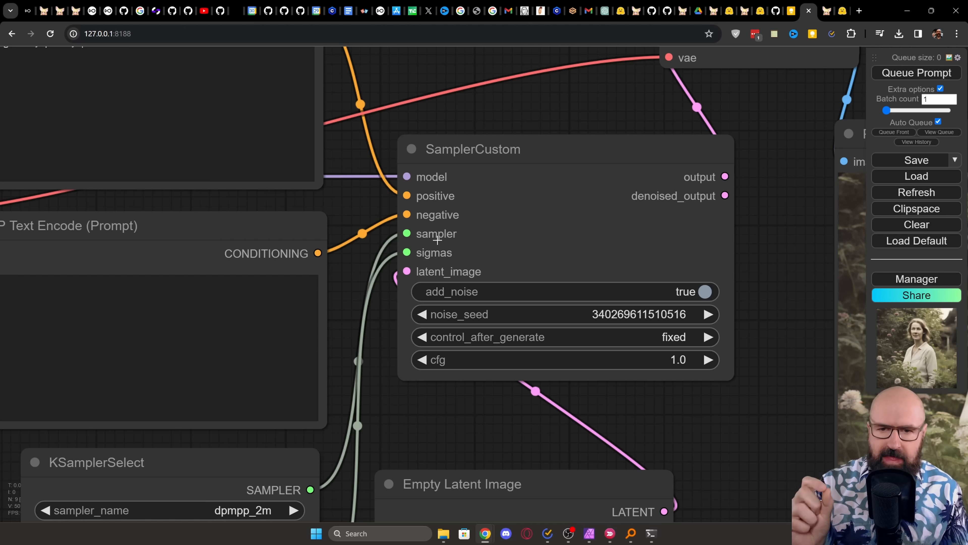
mouse_move(436, 252)
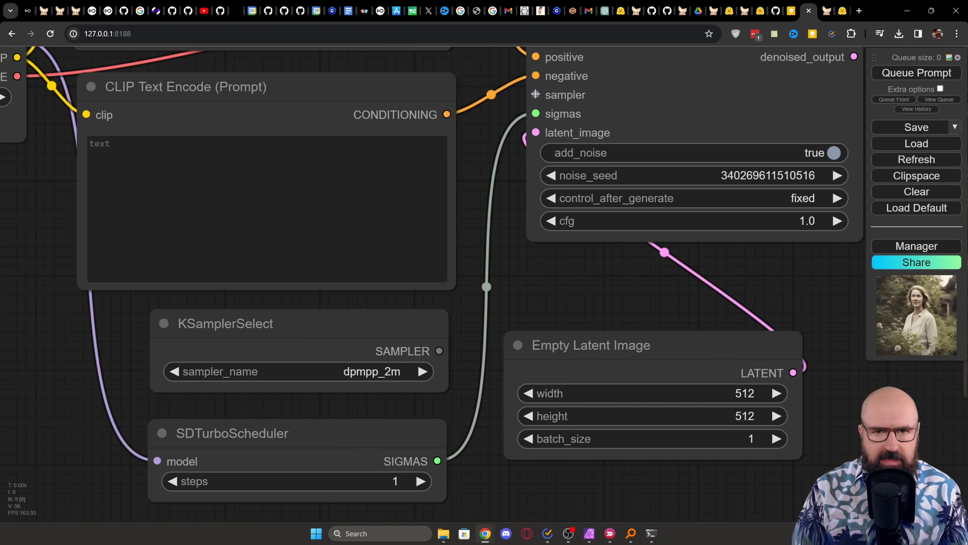
Wire the euler KSamplerSelect into SamplerCustom's sampler and add SDTurboScheduler for sigmas
click(535, 94)
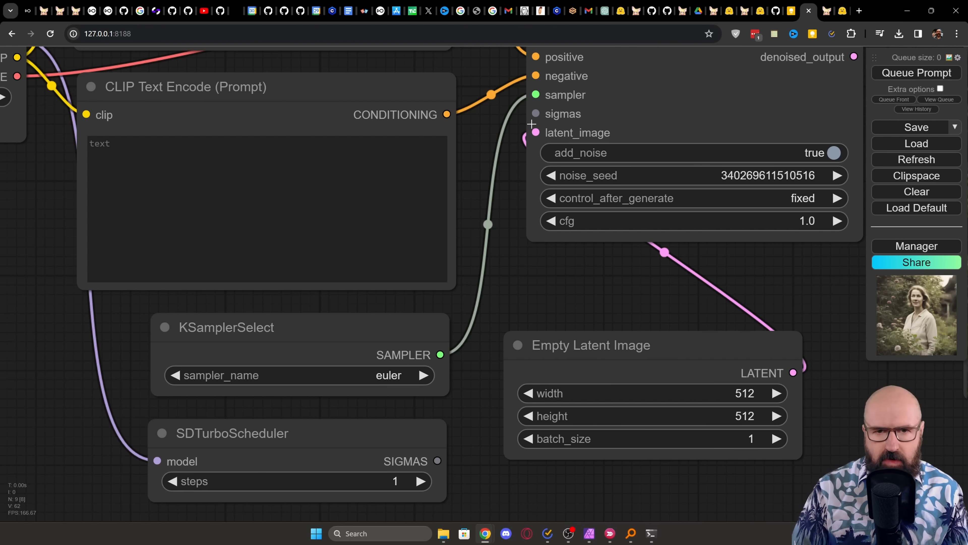
click(536, 113)
text(turbo)
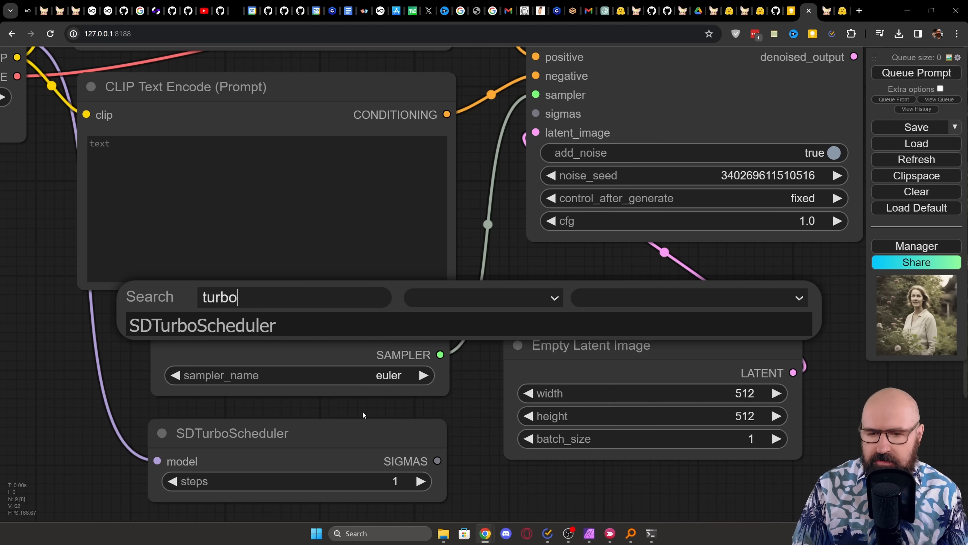
click(203, 325)
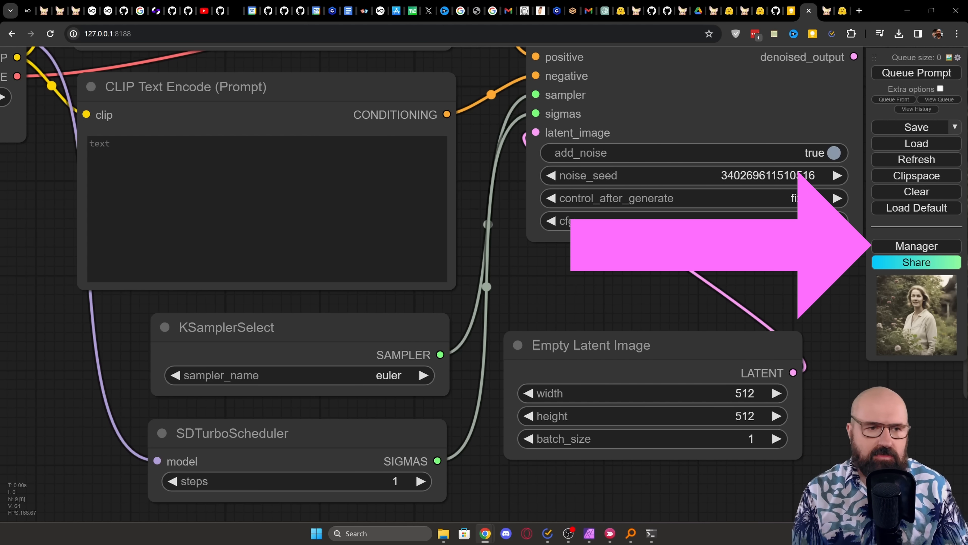
Run Update All from the ComfyUI Manager to update ComfyUI and custom nodes
click(915, 246)
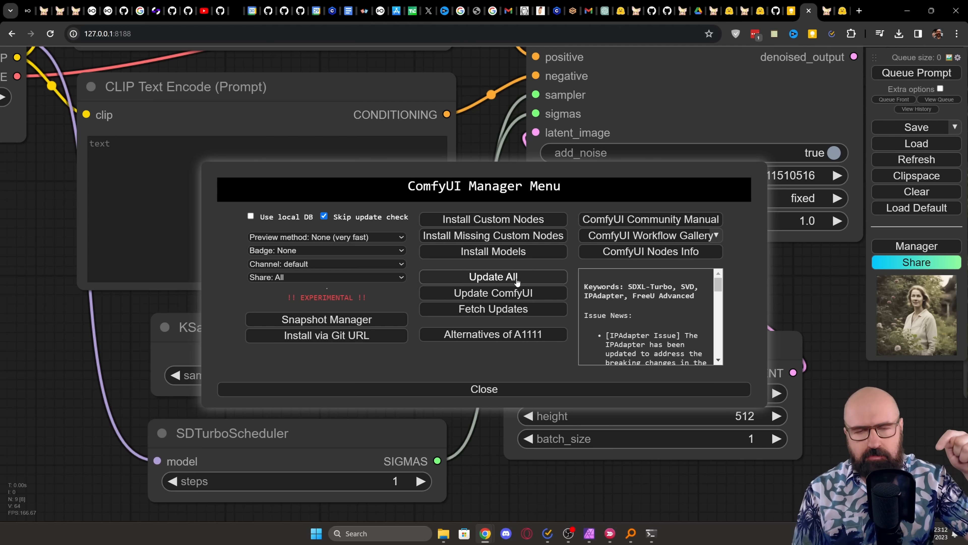
click(484, 388)
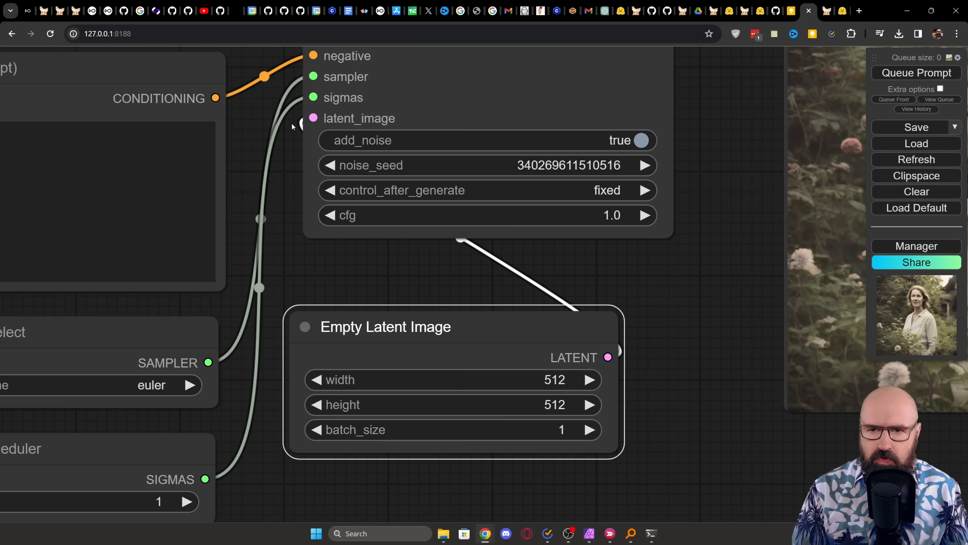
mouse_move(330, 181)
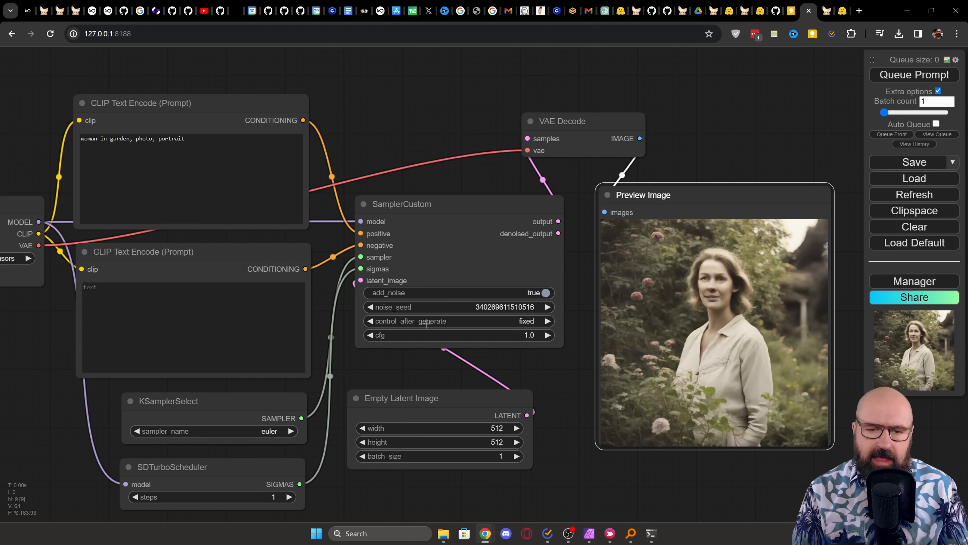
mouse_move(521, 322)
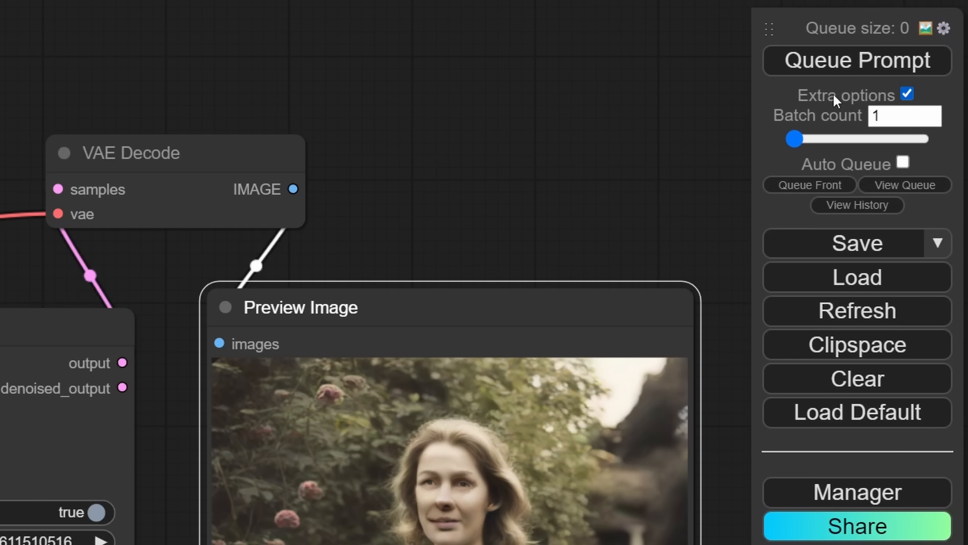
mouse_move(880, 174)
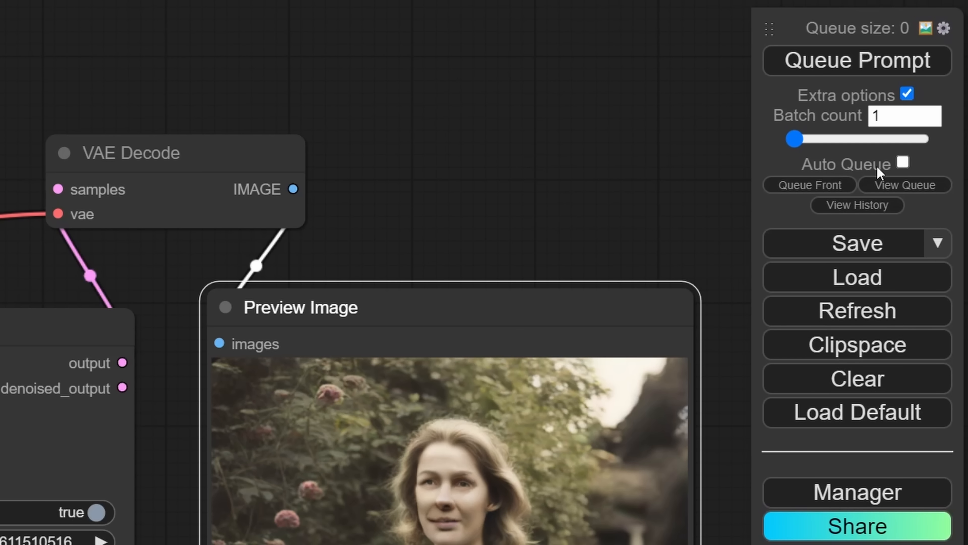
Enable the Auto Queue checkbox so the workflow re-runs continuously
click(903, 162)
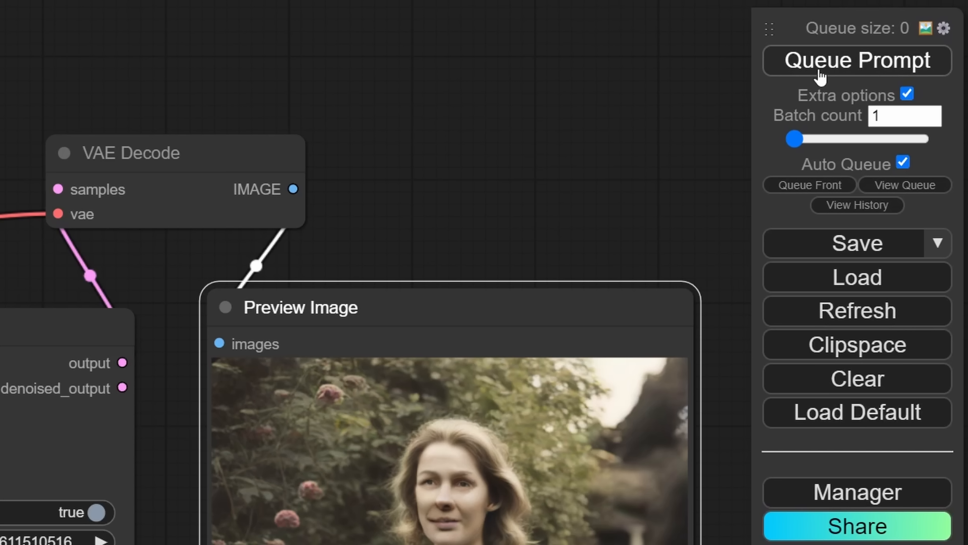
mouse_move(840, 73)
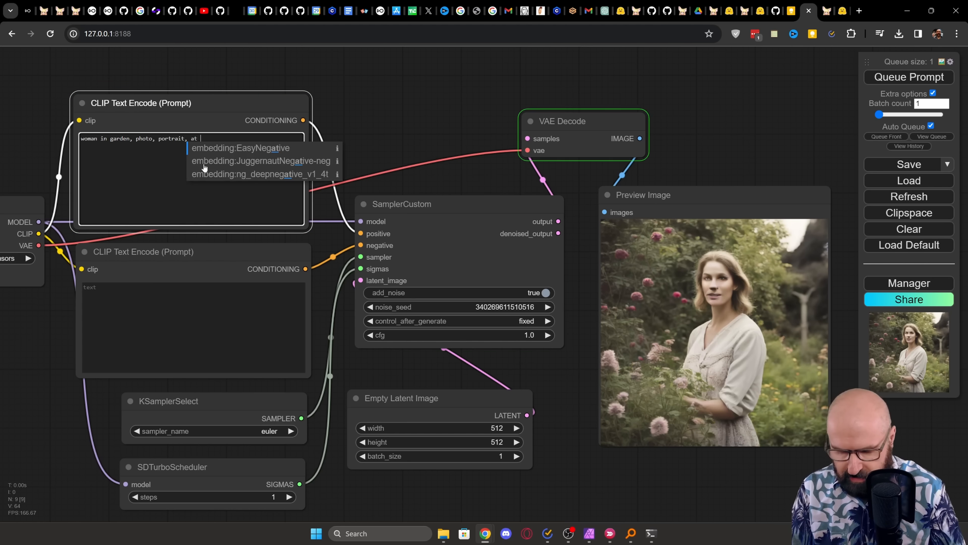
Edit the prompt toward a sunset London portrait, then switch Auto Queue off
text(night)
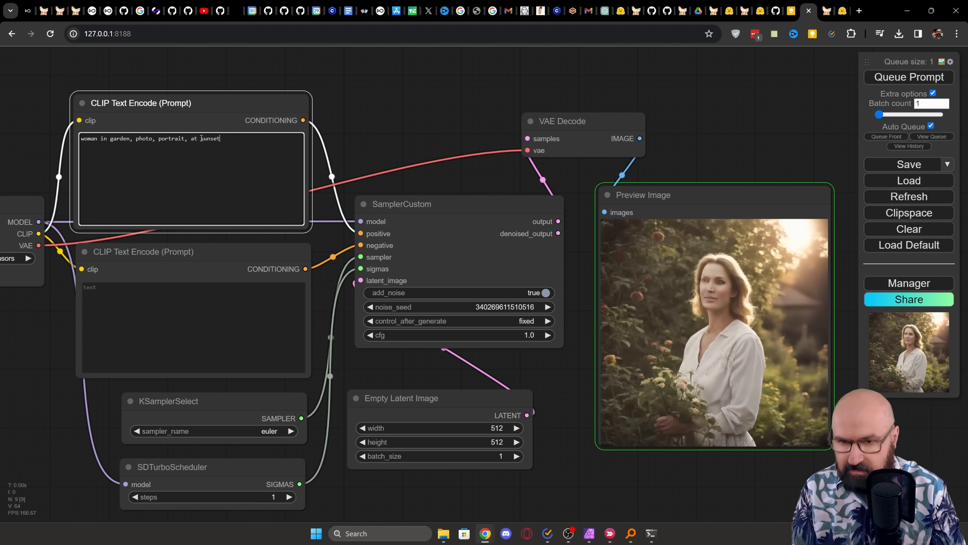
click(907, 77)
text(londo)
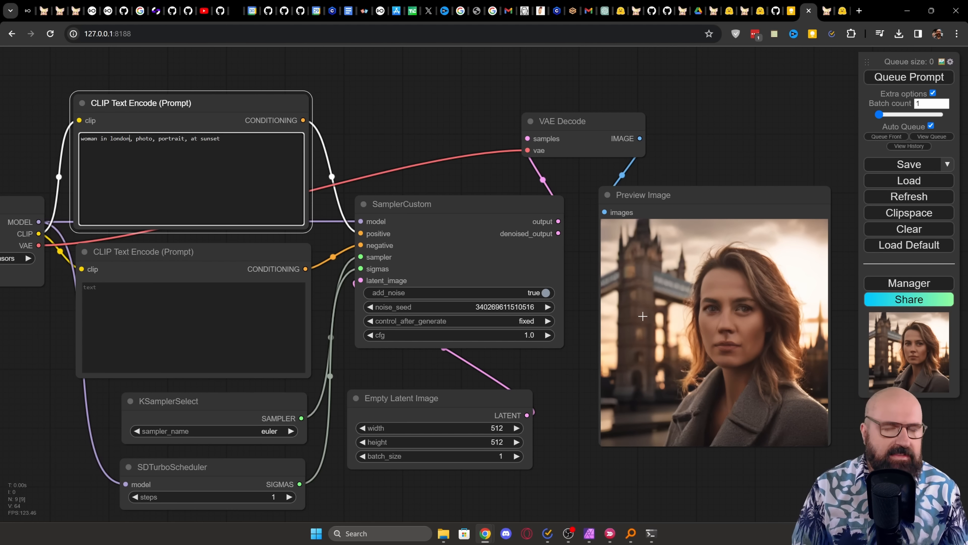
mouse_move(806, 253)
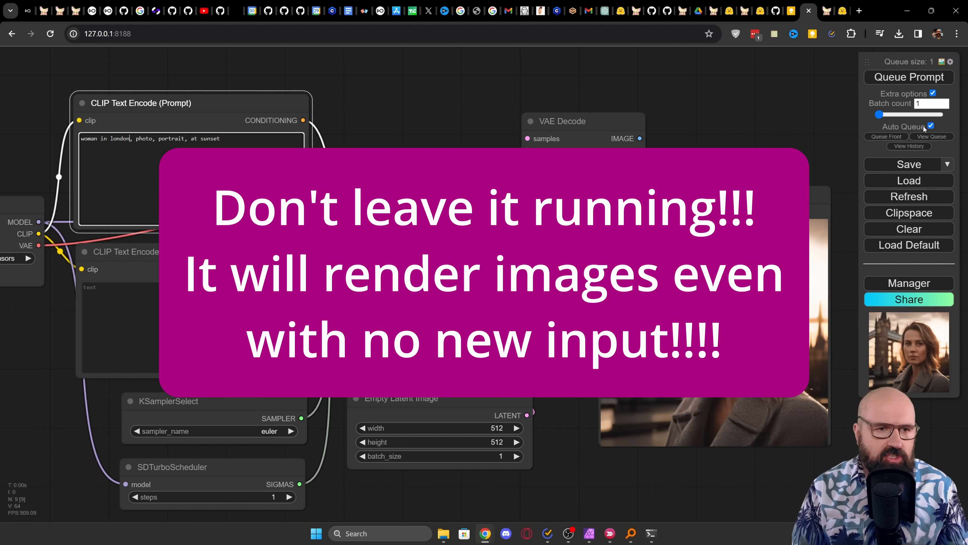
click(932, 126)
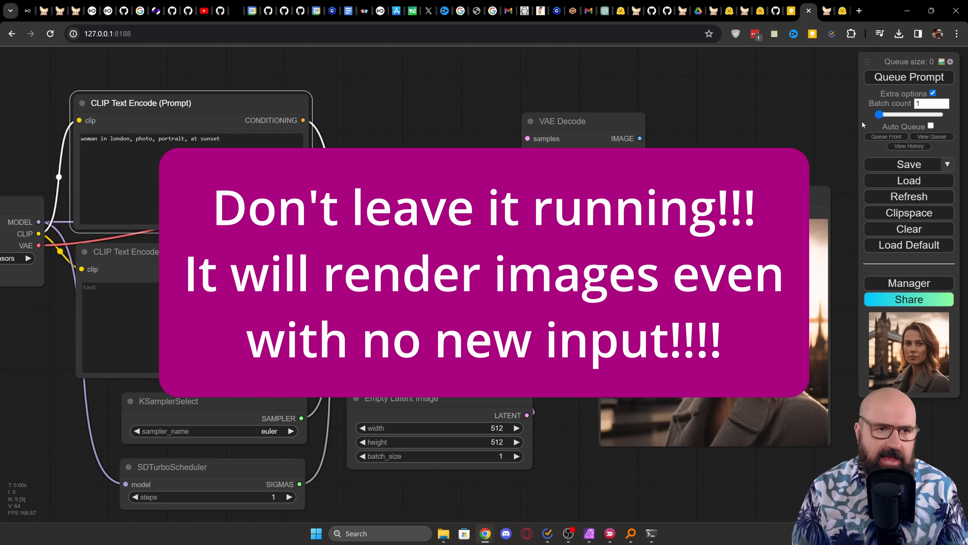